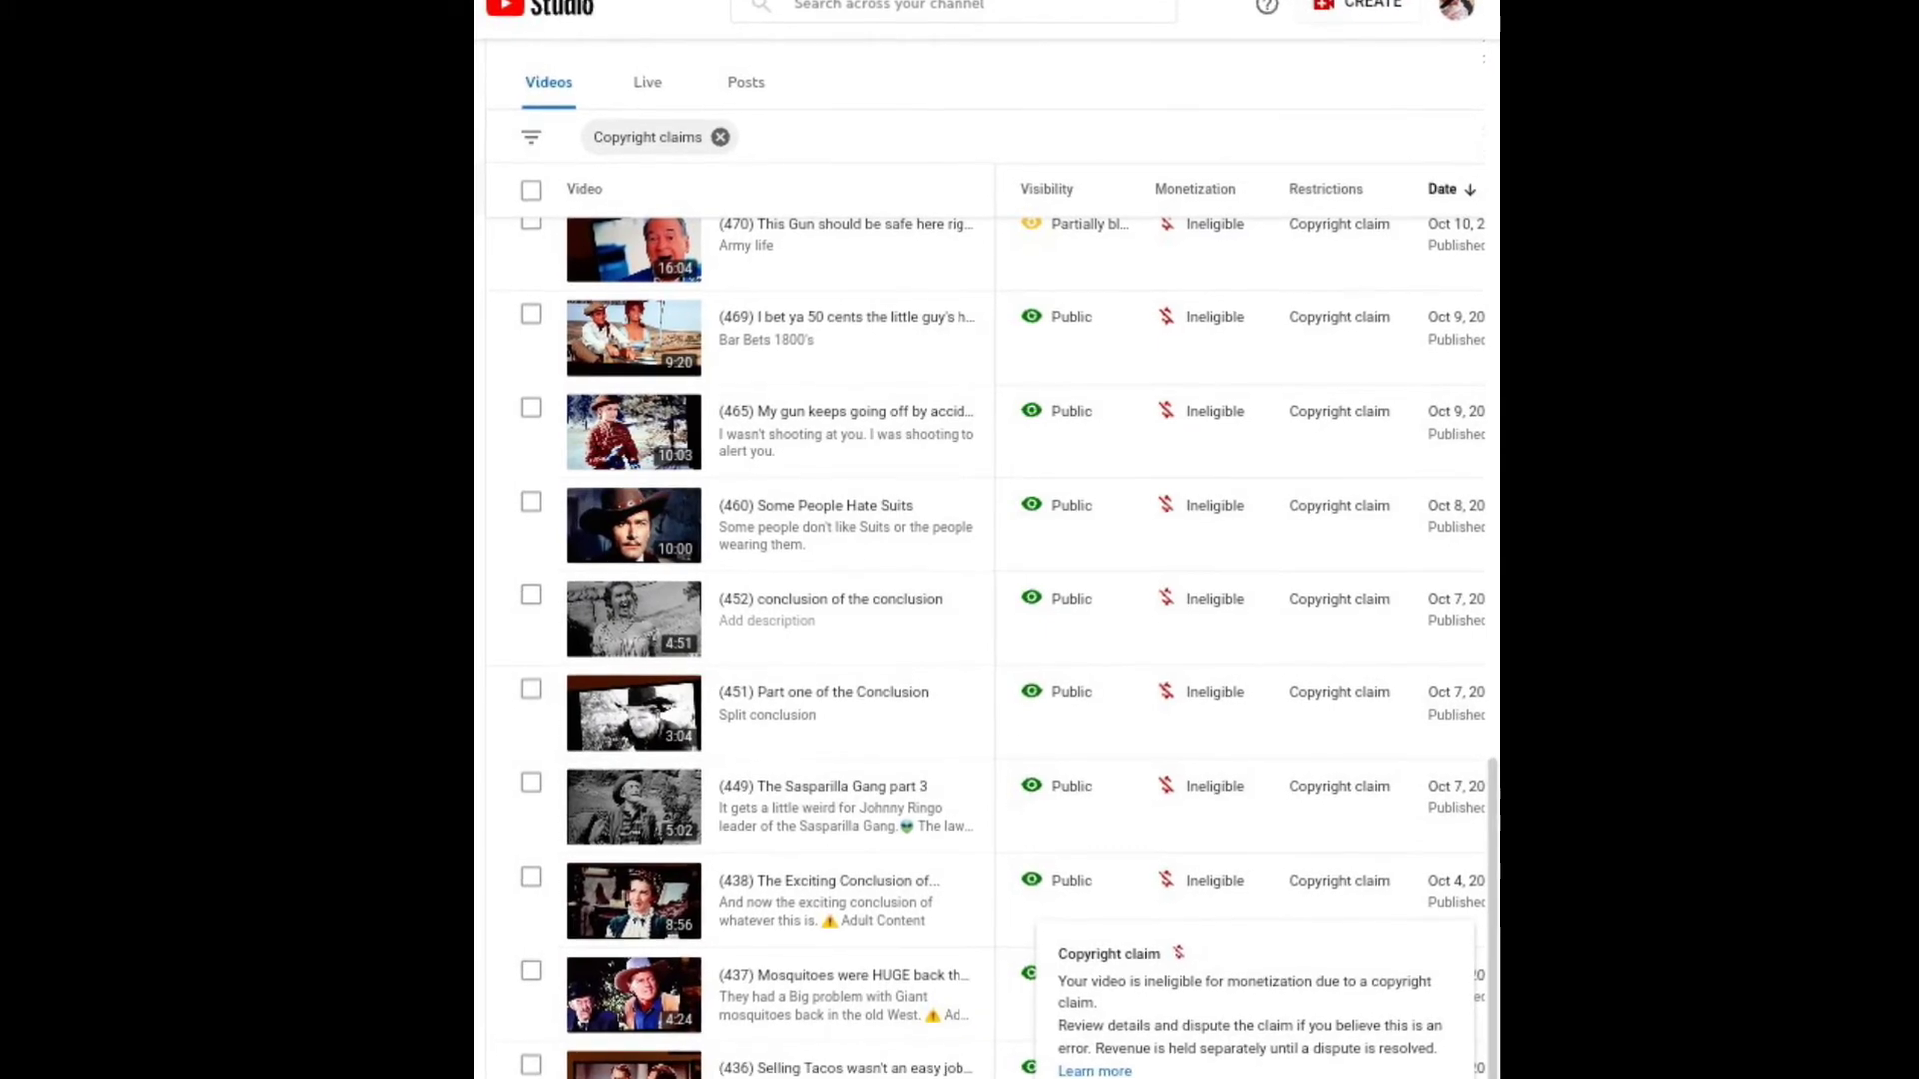
{"action": "scroll", "scroll_direction": "down", "scroll_amount": 3}
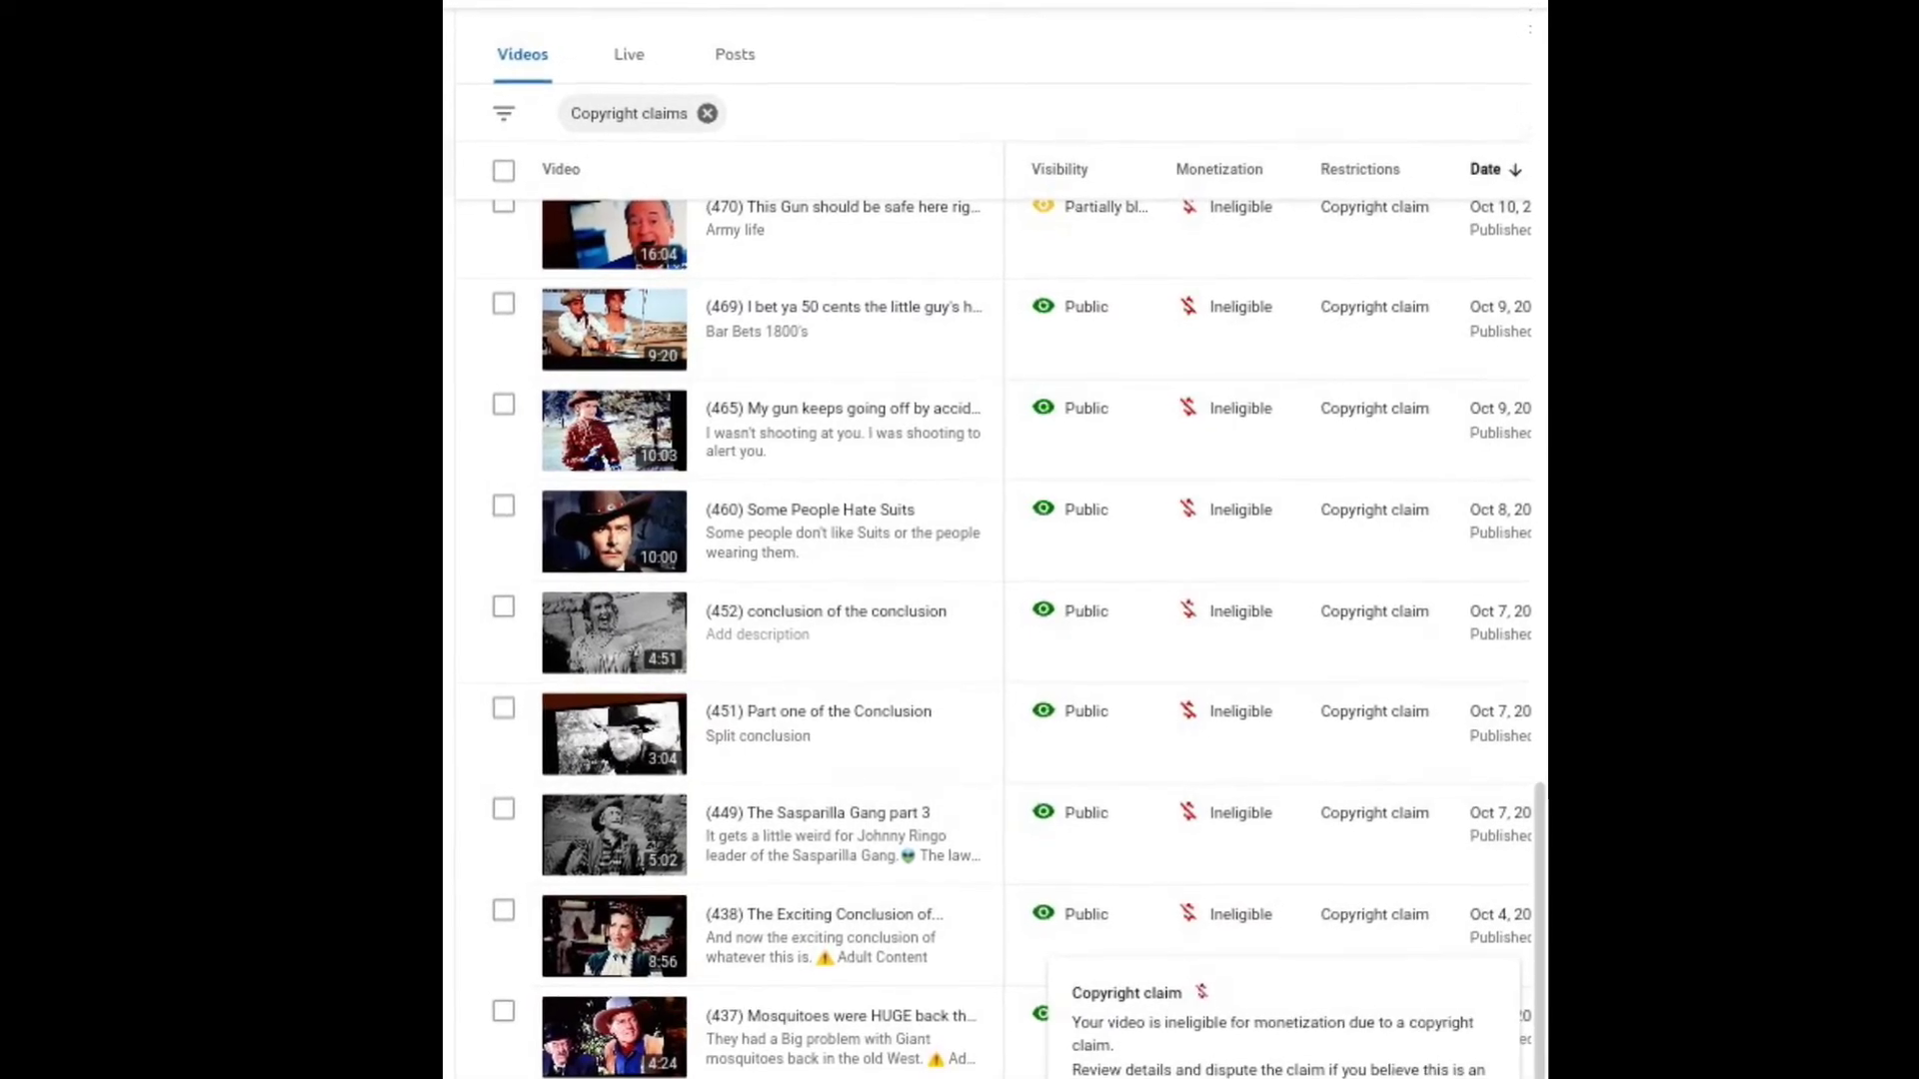
{"action": "scroll", "scroll_direction": "down", "scroll_amount": 3}
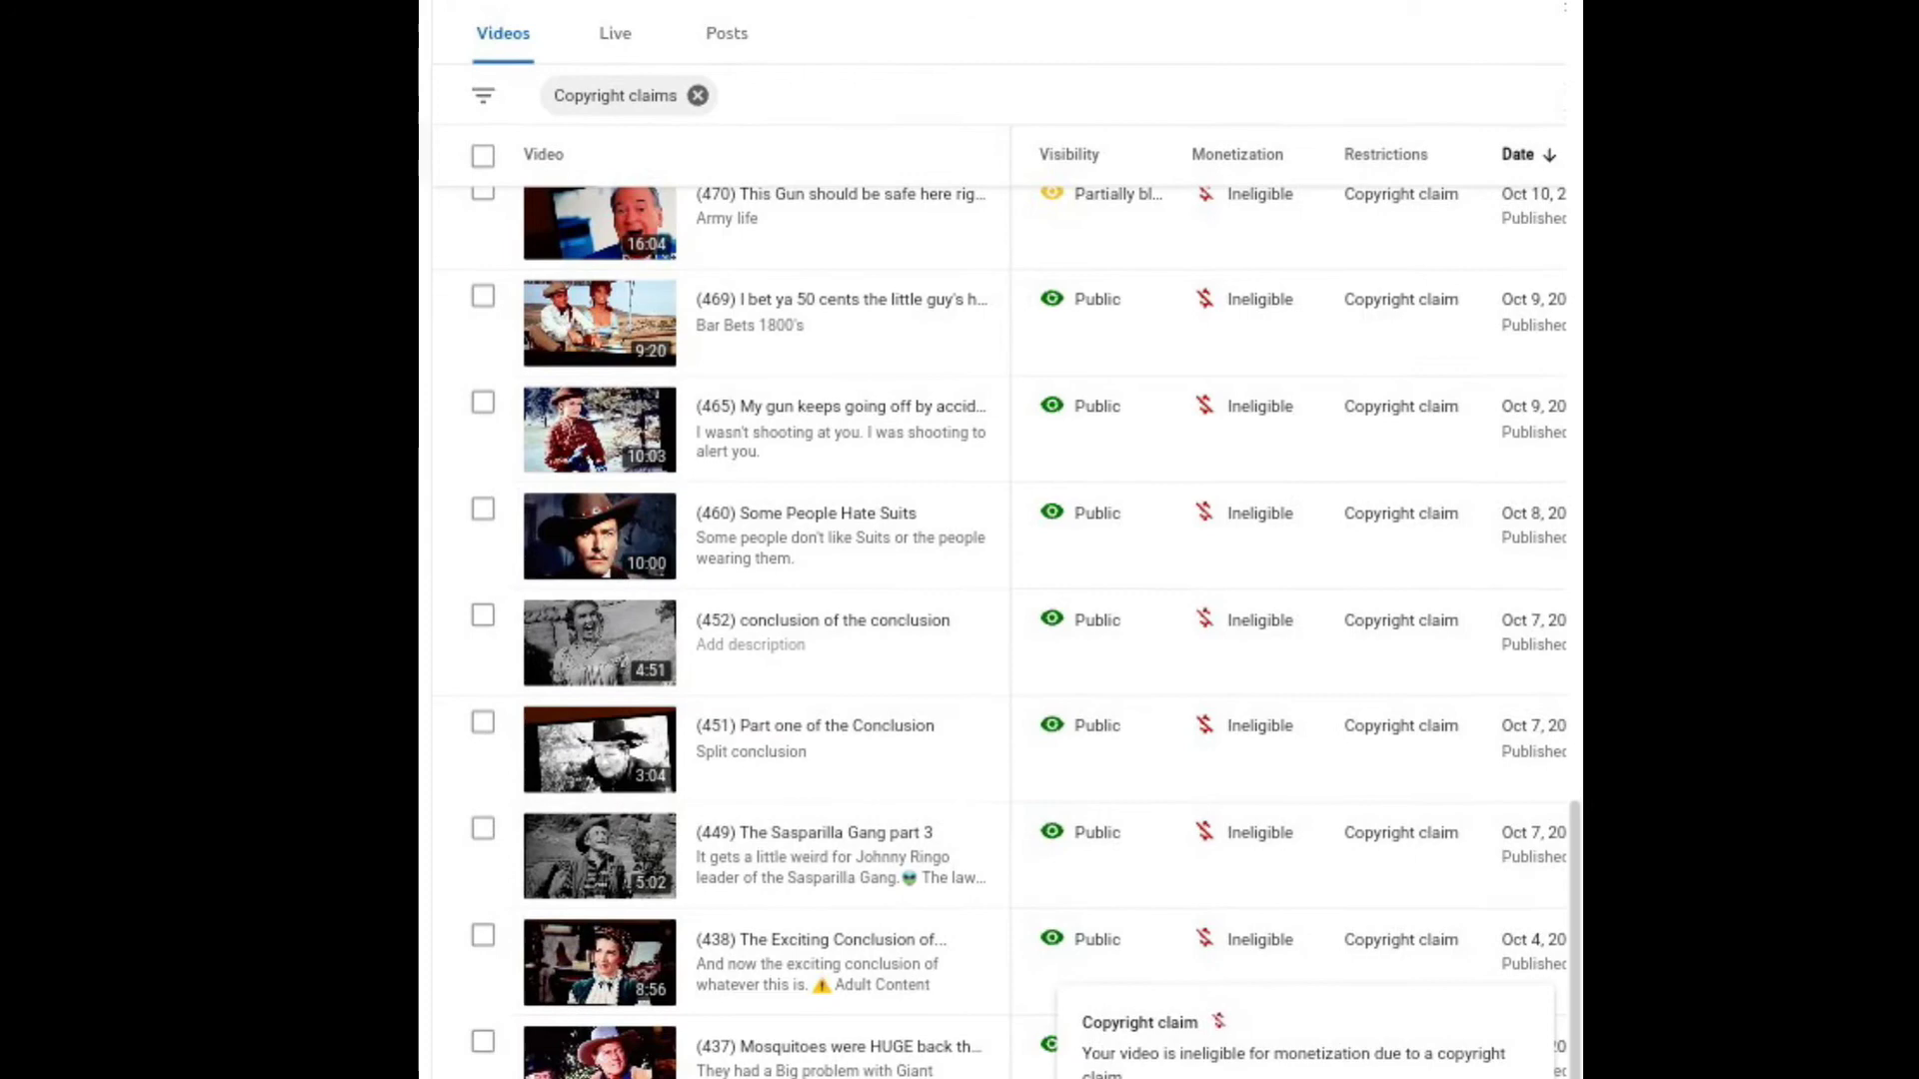
{"action": "scroll", "scroll_direction": "down", "scroll_amount": 3}
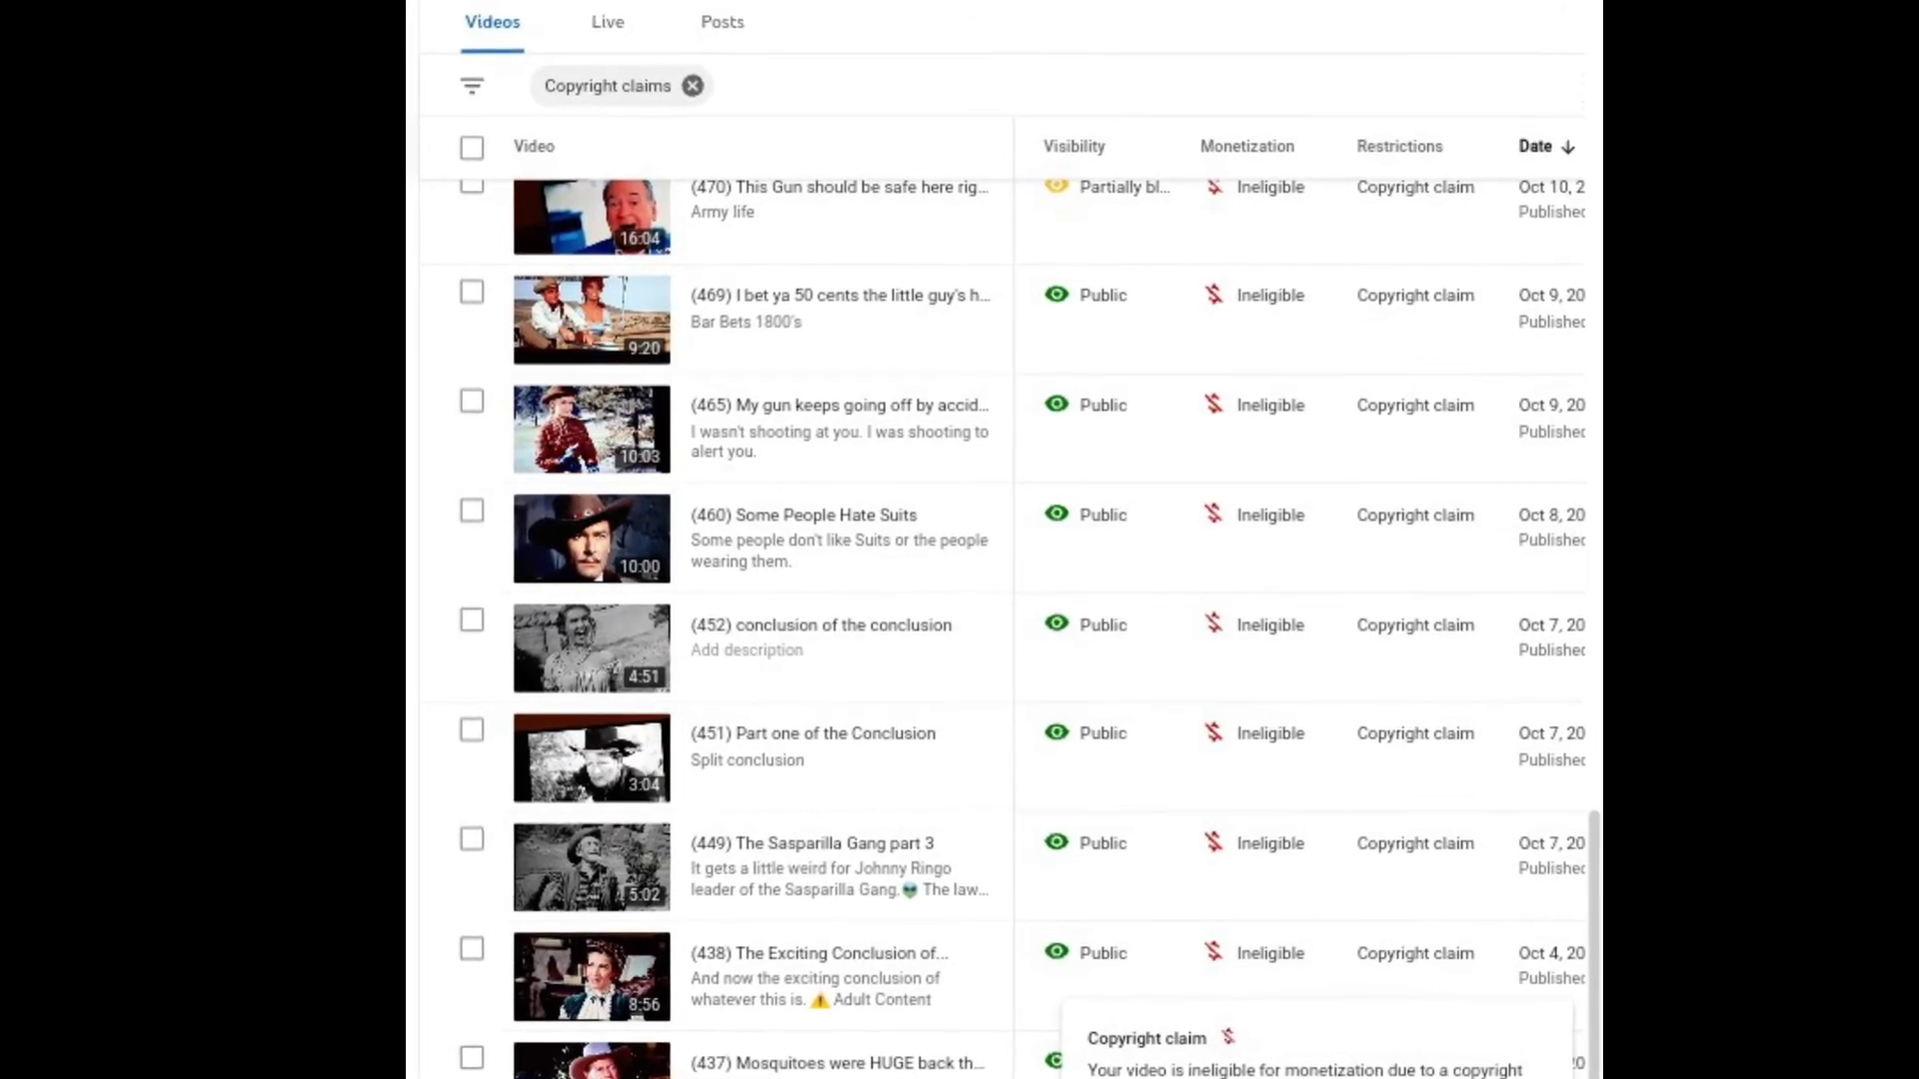